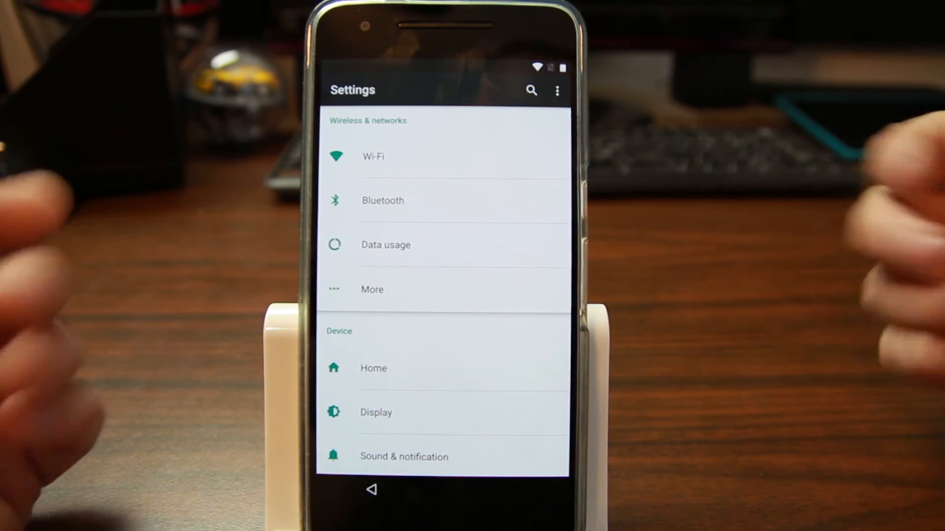
Scroll the Settings list past Device and Personal down to the System section and About phone.
scroll("down", 3)
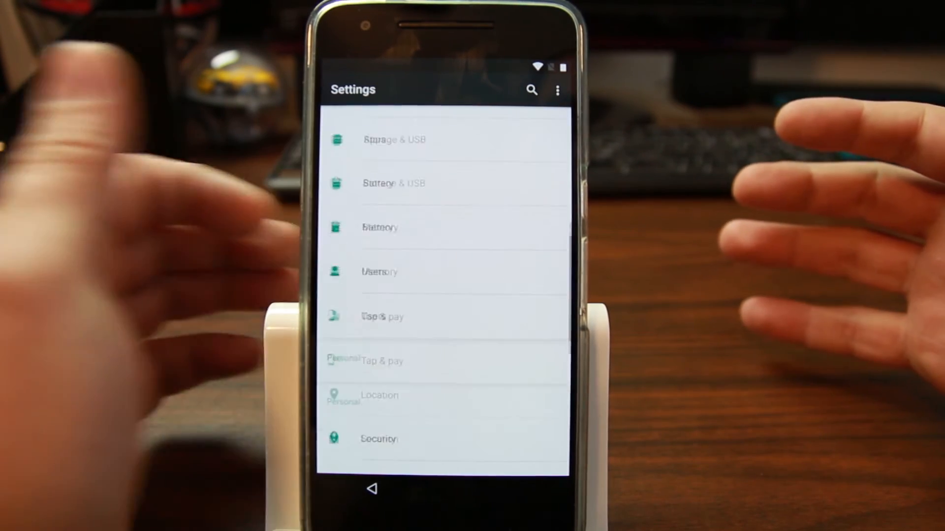
scroll("down", 3)
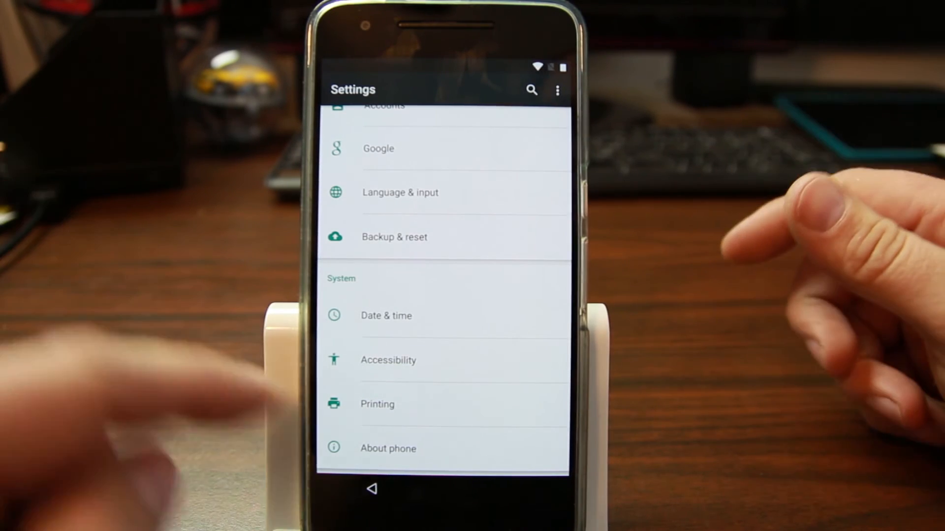
Scroll the Settings list back up to the Personal entries, Location through Backup & reset.
left_click(387, 448)
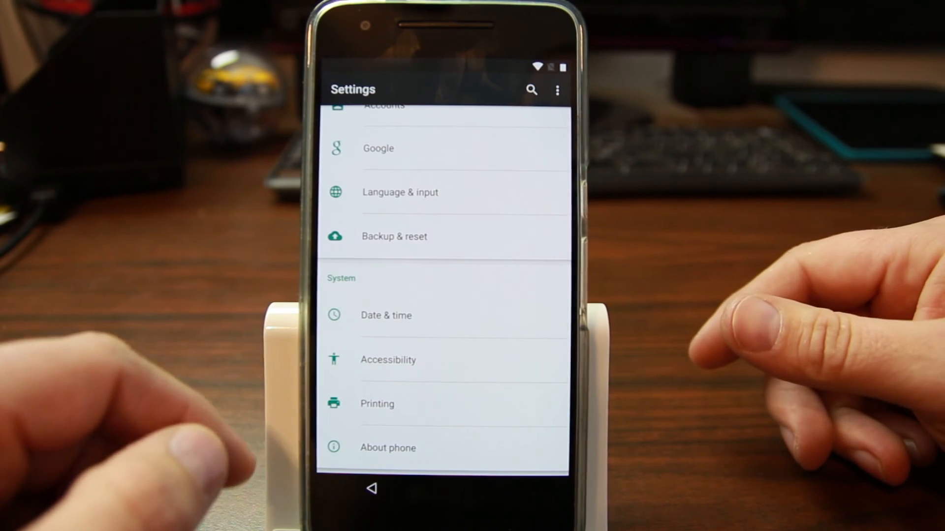
scroll("down", 3)
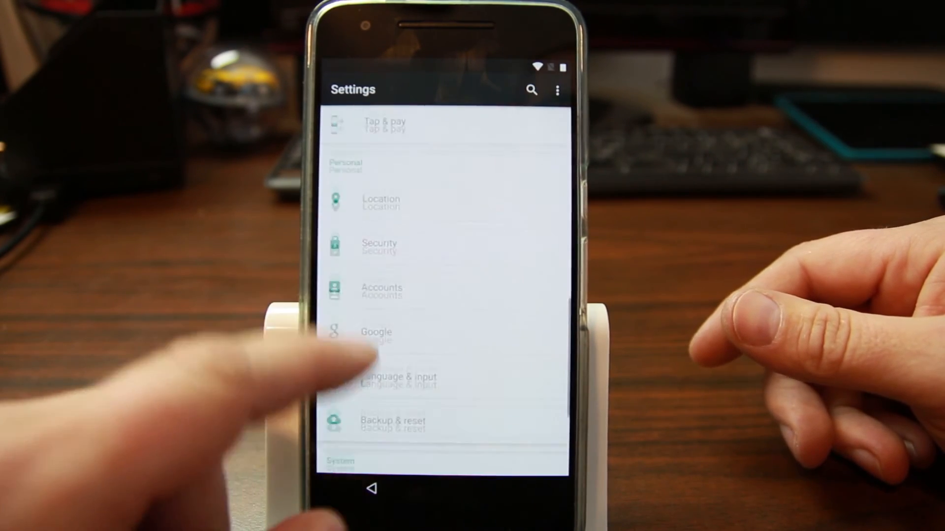